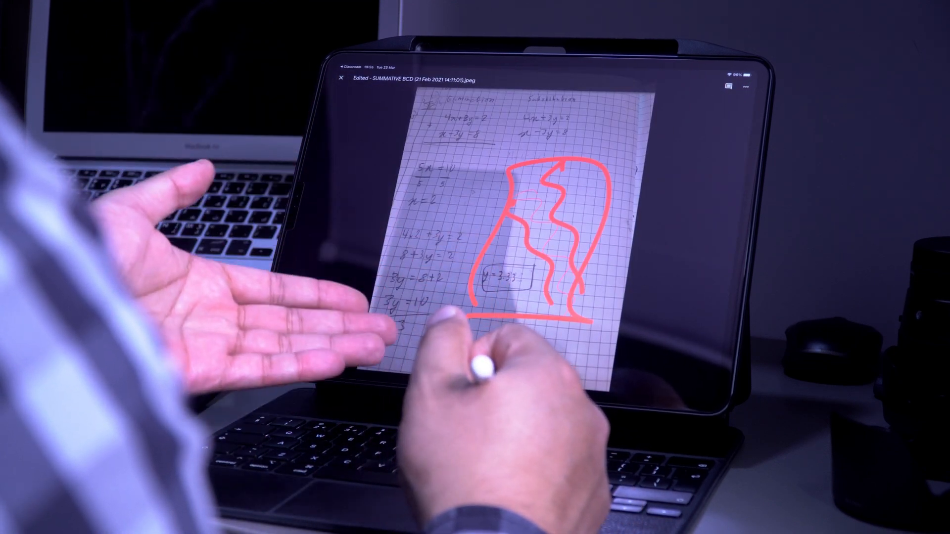
Open the Details and activity panel for the annotated worksheet image from the More menu.
left_click(745, 89)
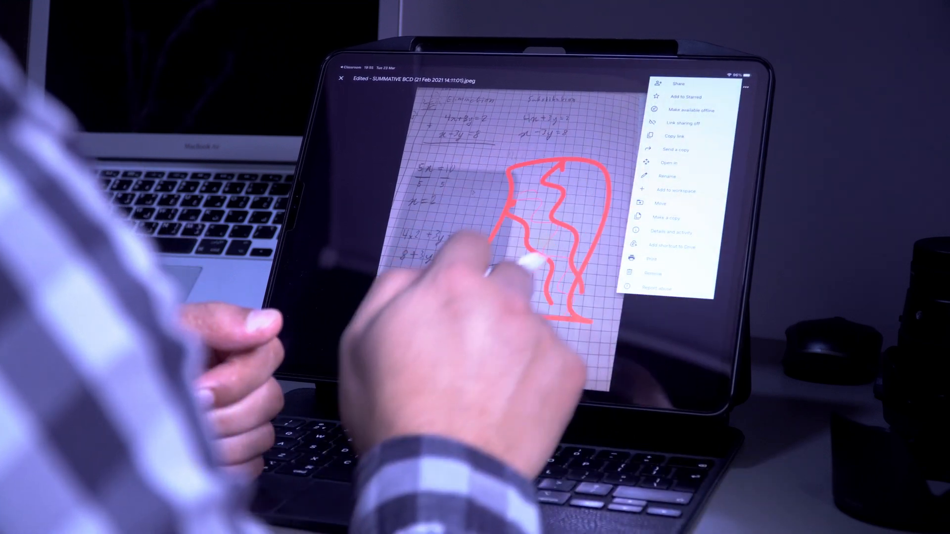
left_click(672, 234)
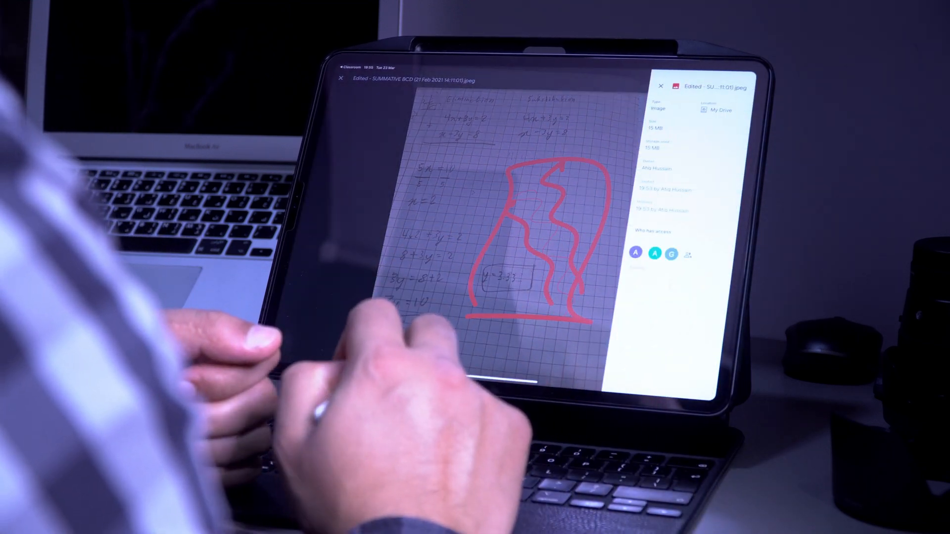